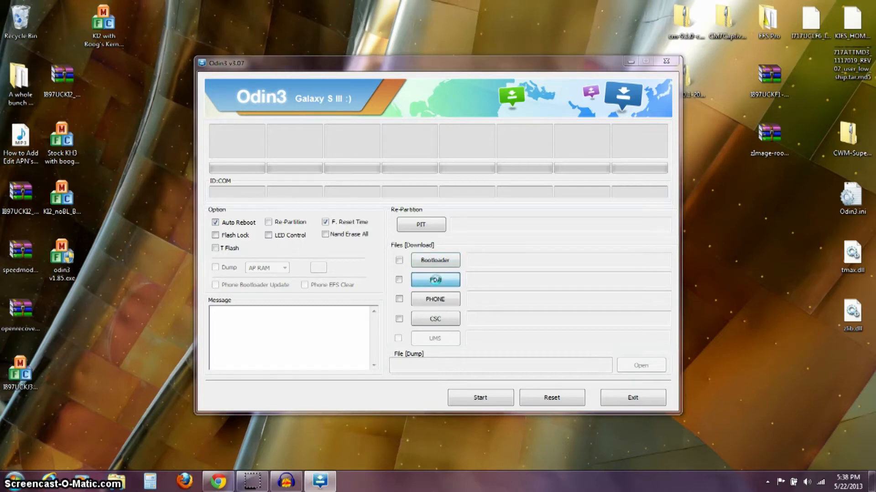
Load openrecovery-twrp-2.5.0.0-quincyatt.img.tar from the Desktop into Odin's PDA slot.
left_click(435, 279)
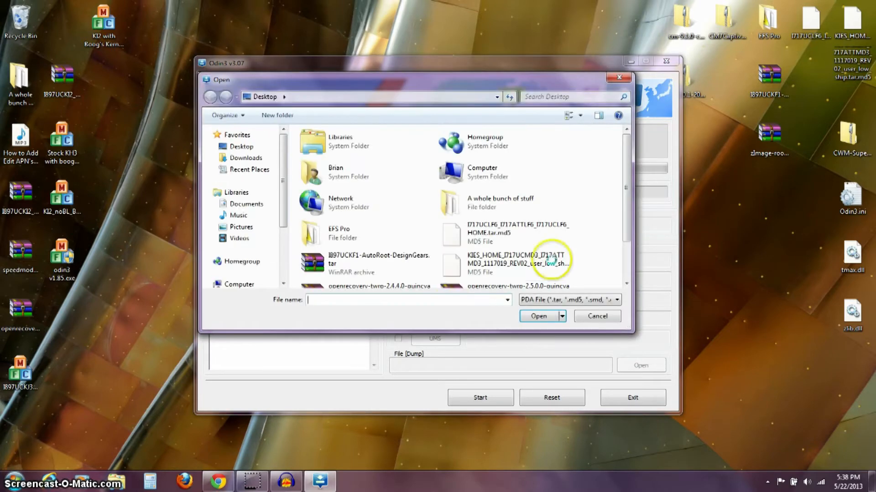
scroll("down", 3)
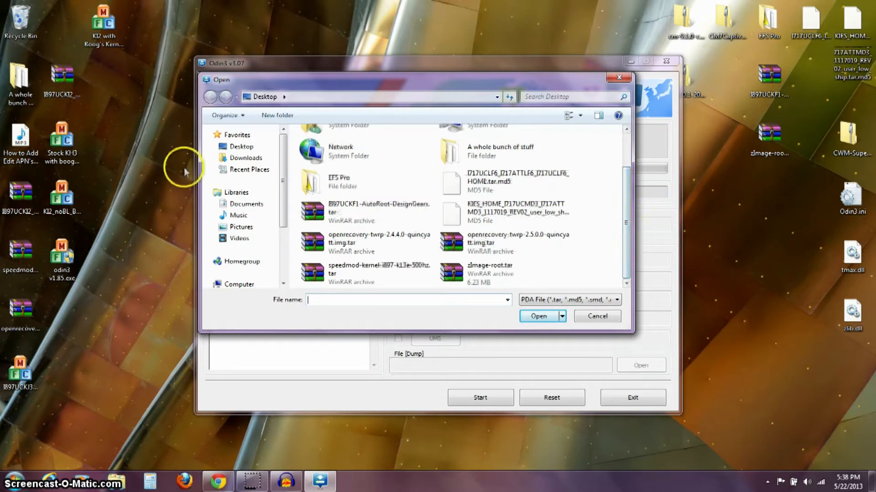
left_click(517, 243)
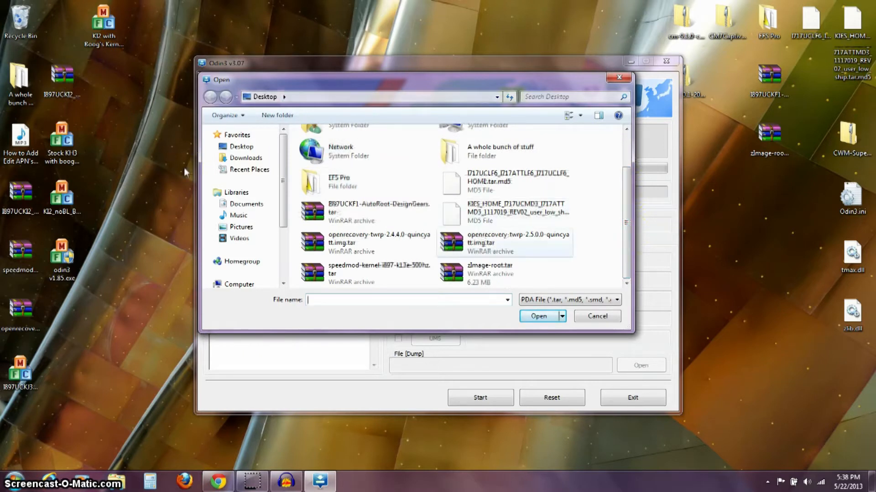
mouse_move(503, 241)
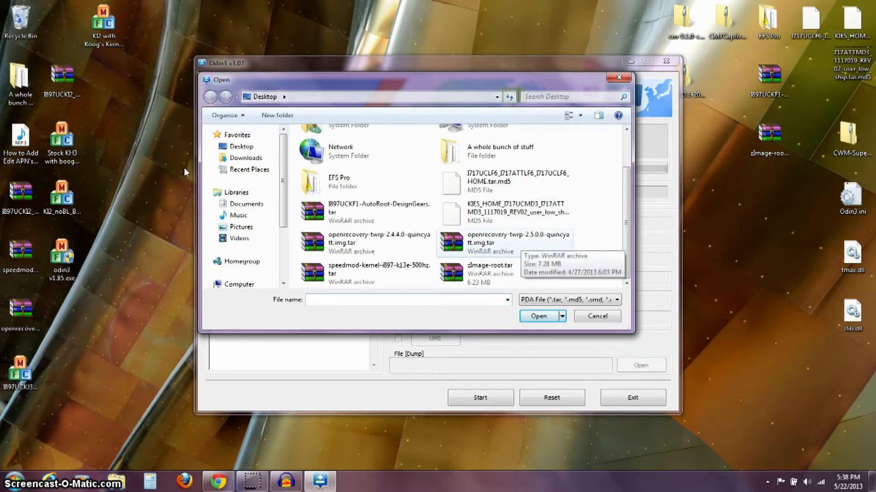
mouse_move(540, 239)
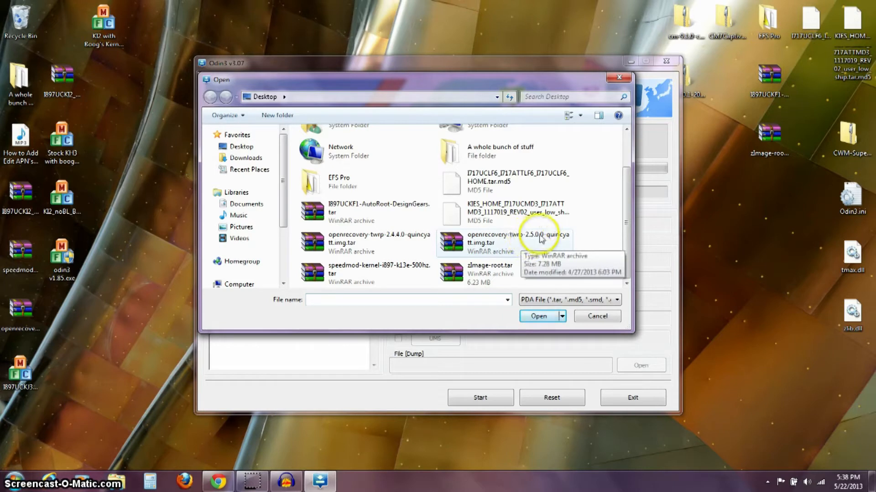
mouse_move(455, 243)
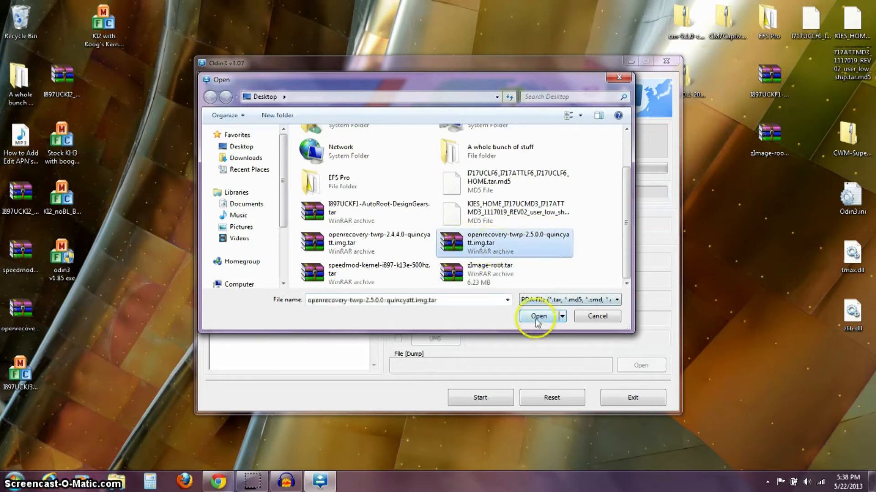
left_click(538, 316)
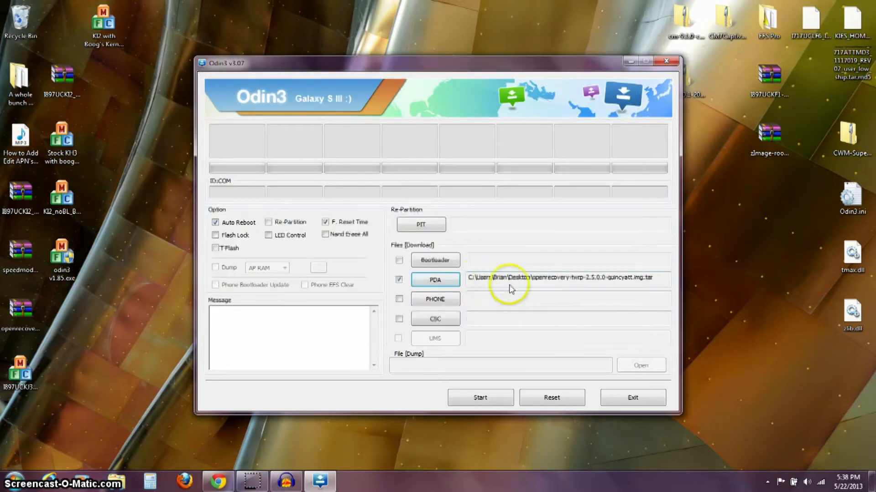